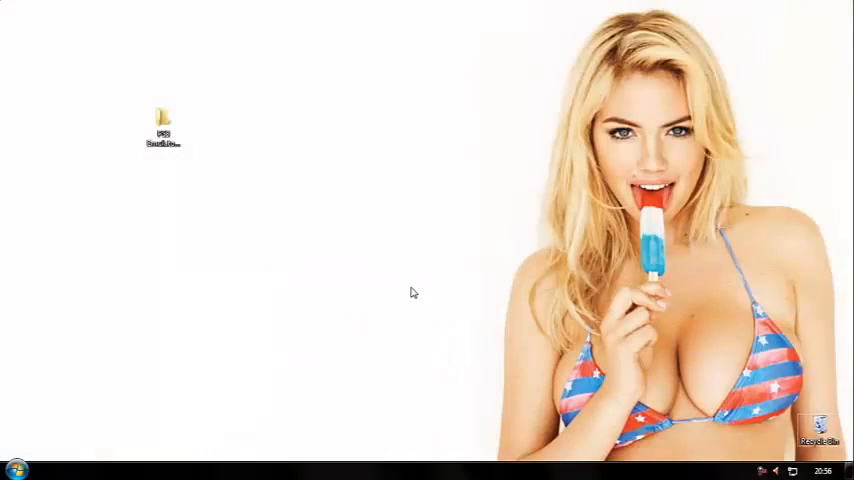
Send PS3 EmulatorX.exe from its folder to the Desktop as a shortcut.
double_click(164, 120)
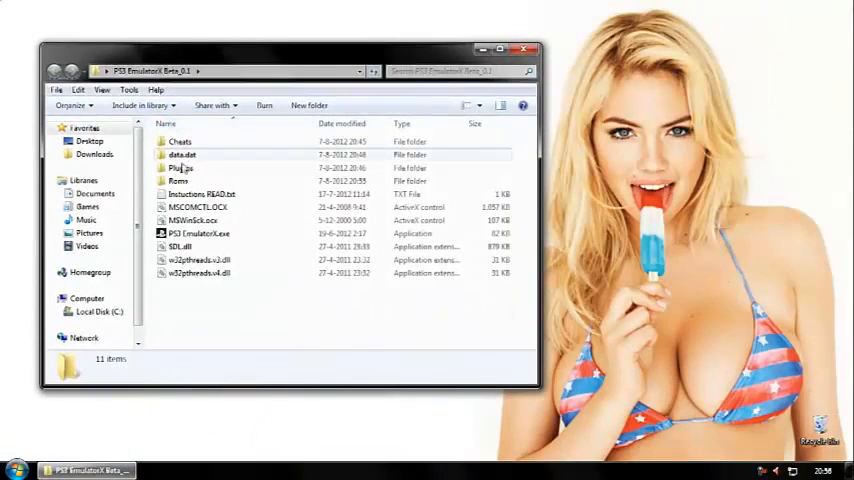
right_click(196, 232)
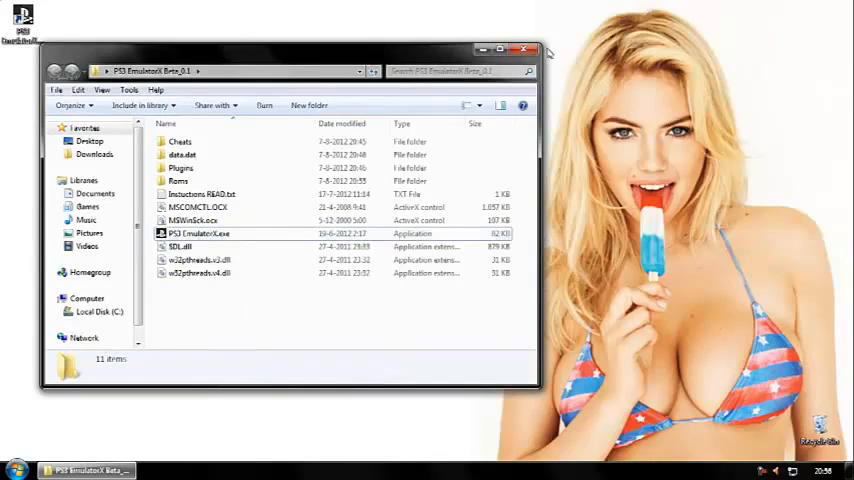
left_click(524, 48)
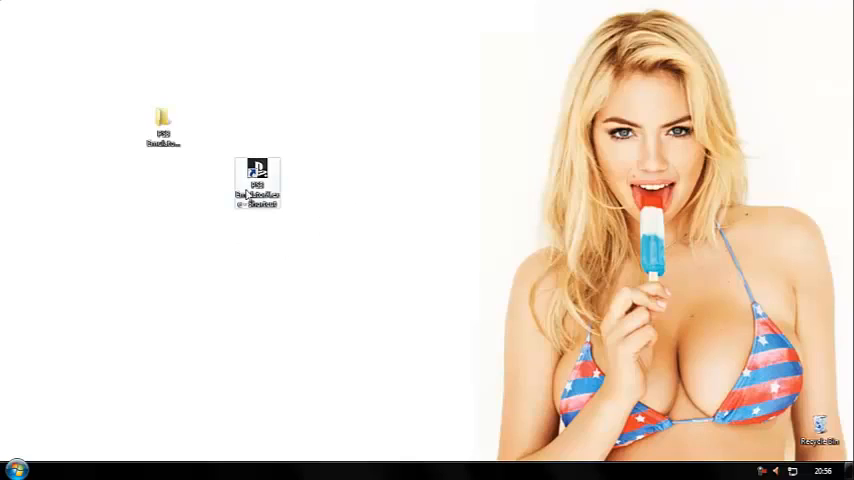
Start the emulator from the shortcut and load the God of War ISO via Open Rom > From File.
double_click(256, 180)
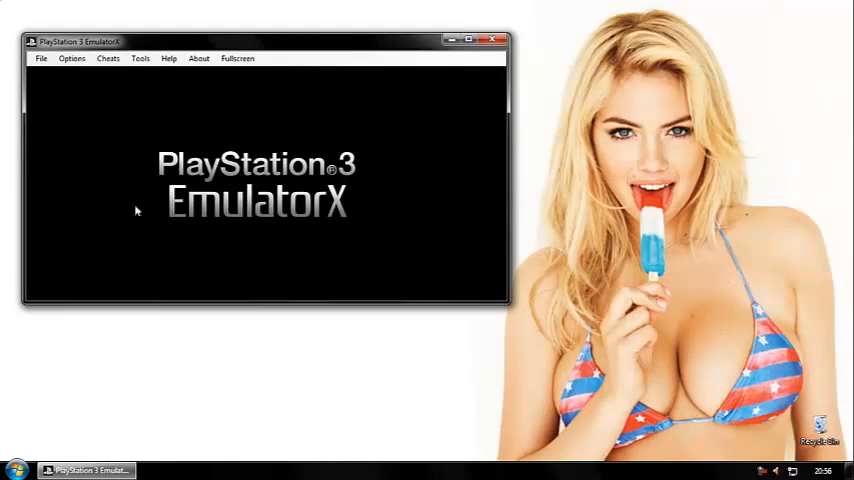
left_click(42, 58)
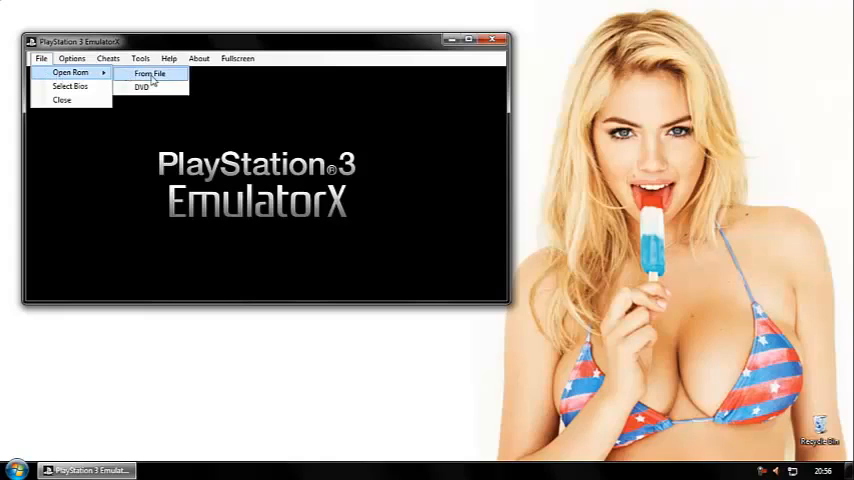
left_click(148, 74)
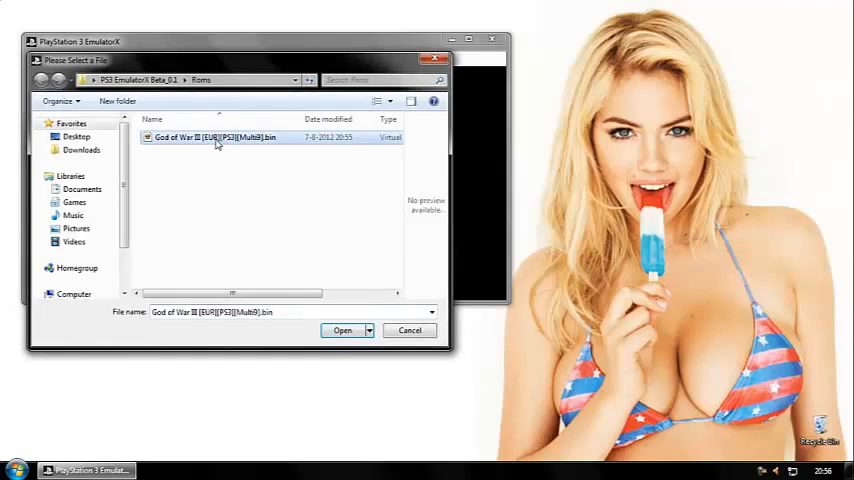
left_click(342, 330)
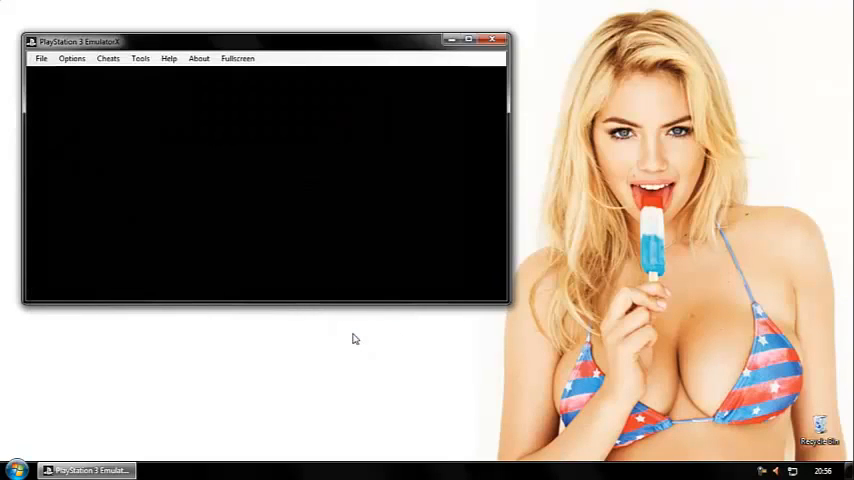